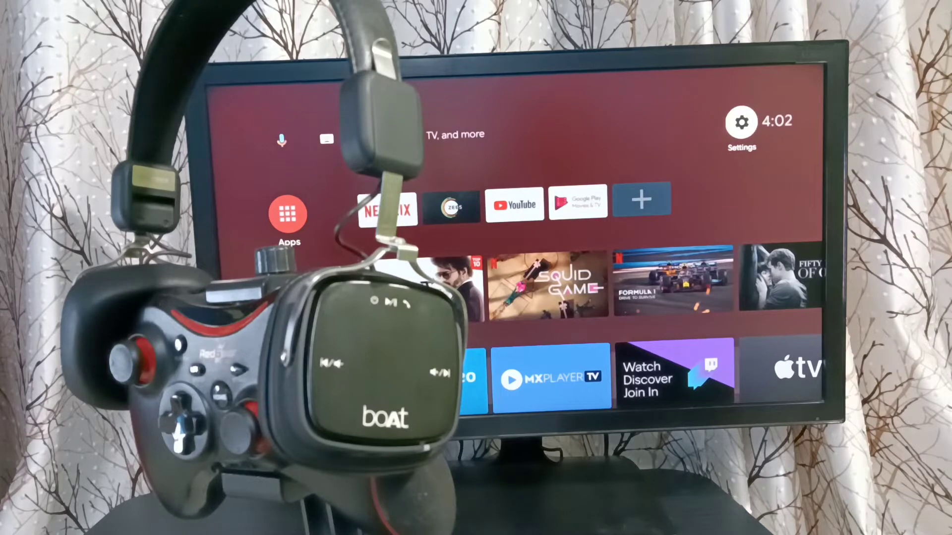
Open the Settings panel from the home-screen gear, showing Remotes & Accessories
left_click(739, 121)
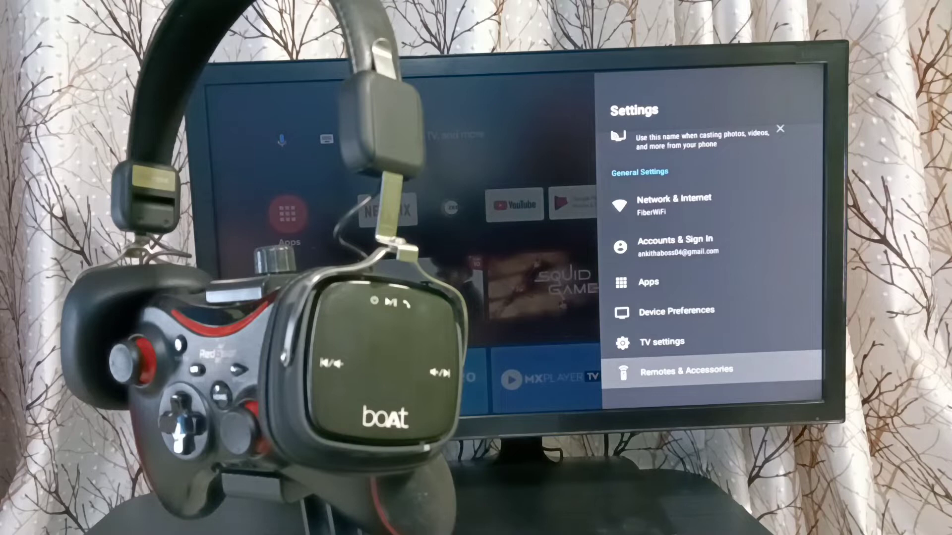